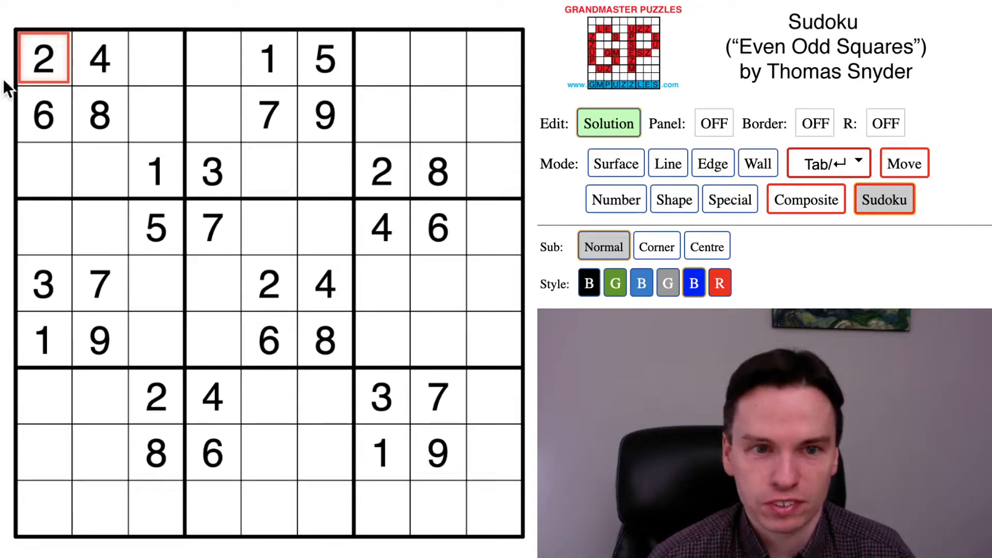
- Place blue 8, 2, 4, 6 in the top-middle box and 8, 2, 6, 4 in the middle-left box
left_click_drag(43, 58, 99, 116)
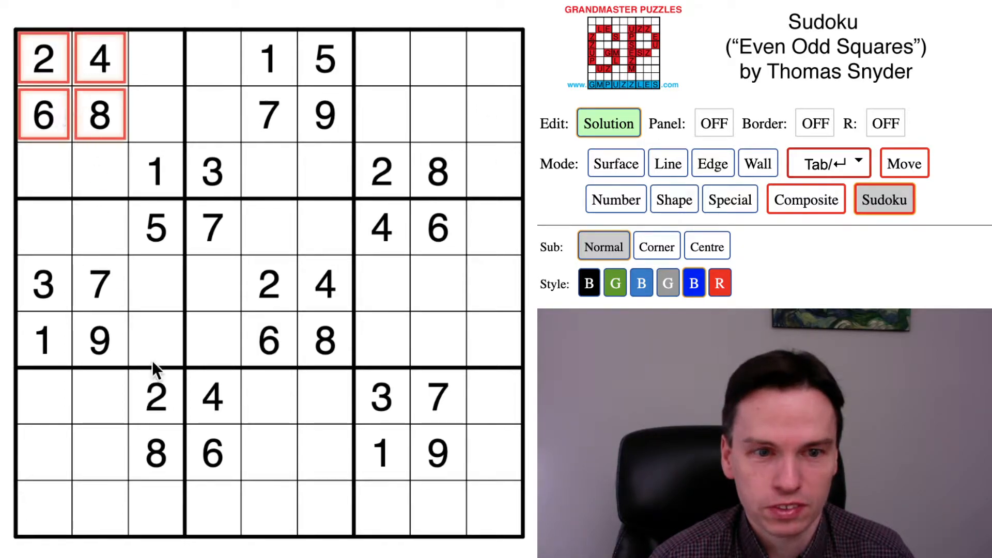
left_click(326, 310)
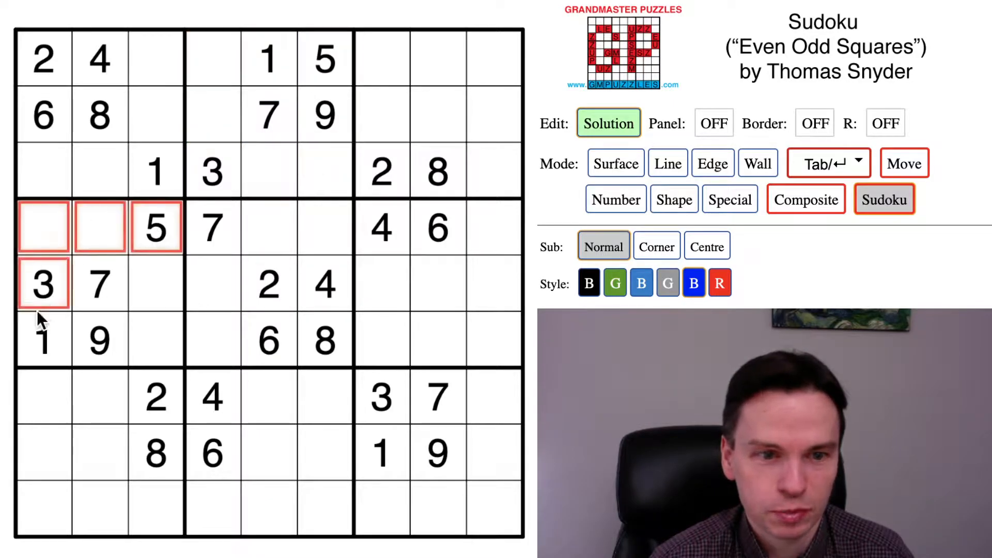
left_click(99, 226)
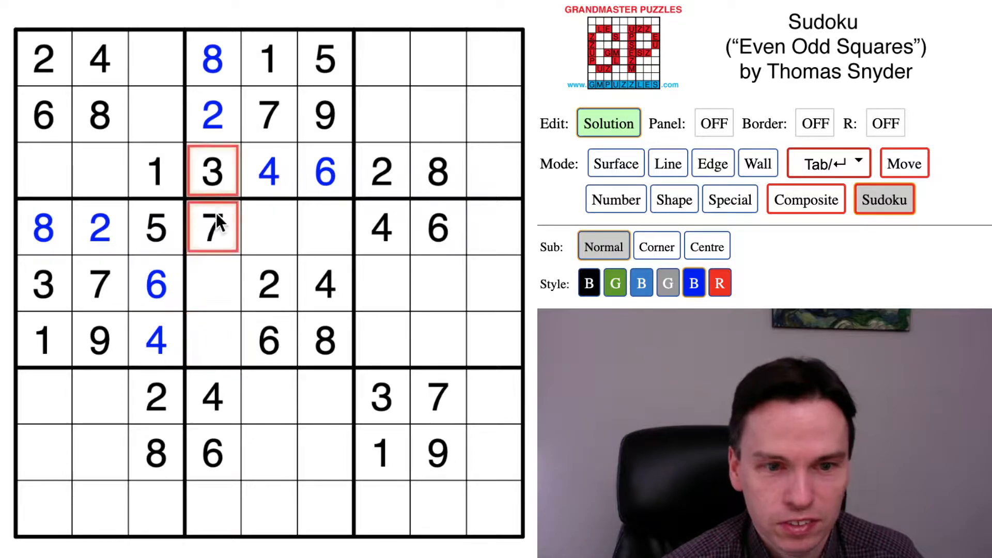
- Enter a blue 5 and 7 into the empty cells of row six
left_click(99, 342)
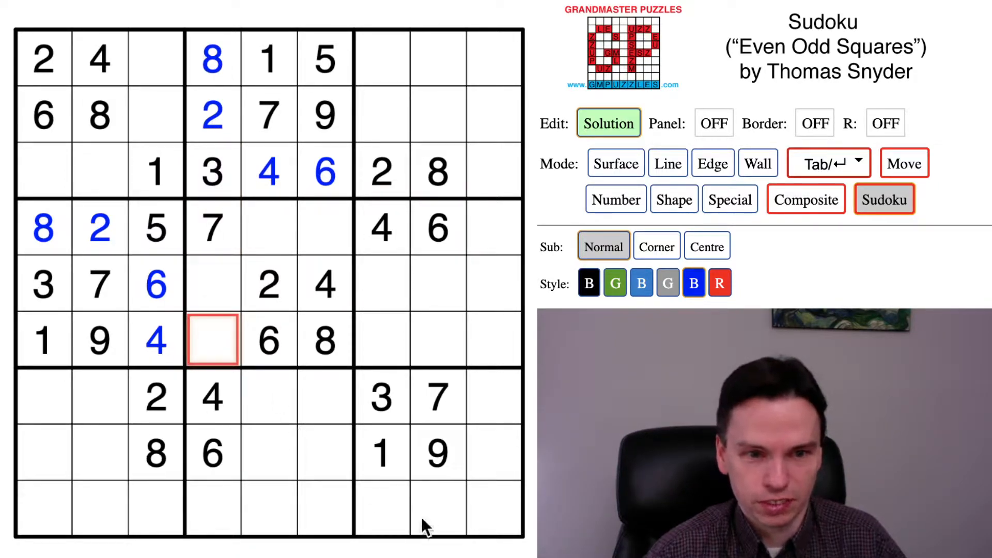
left_click(100, 341)
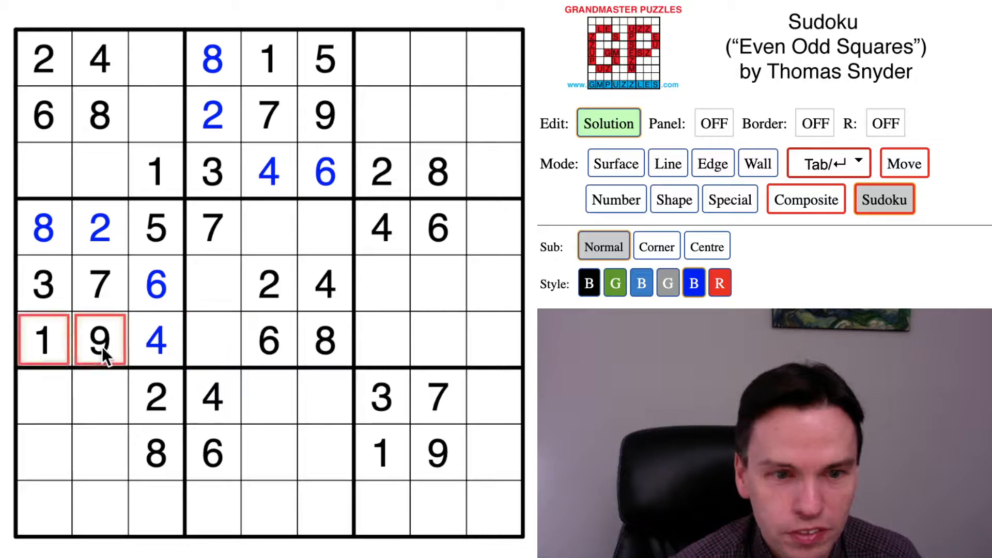
left_click(212, 340)
type("5")
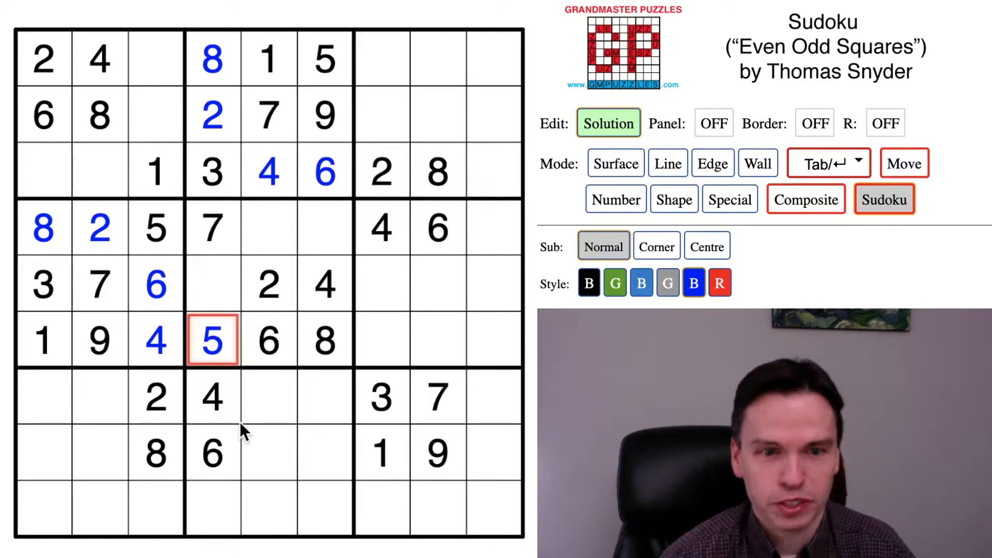
left_click(494, 340)
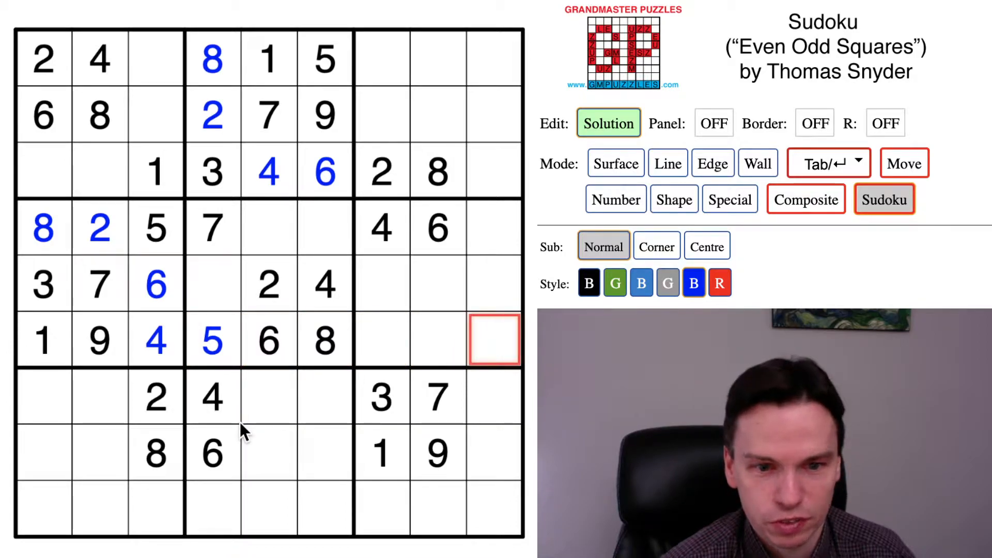
left_click(381, 228)
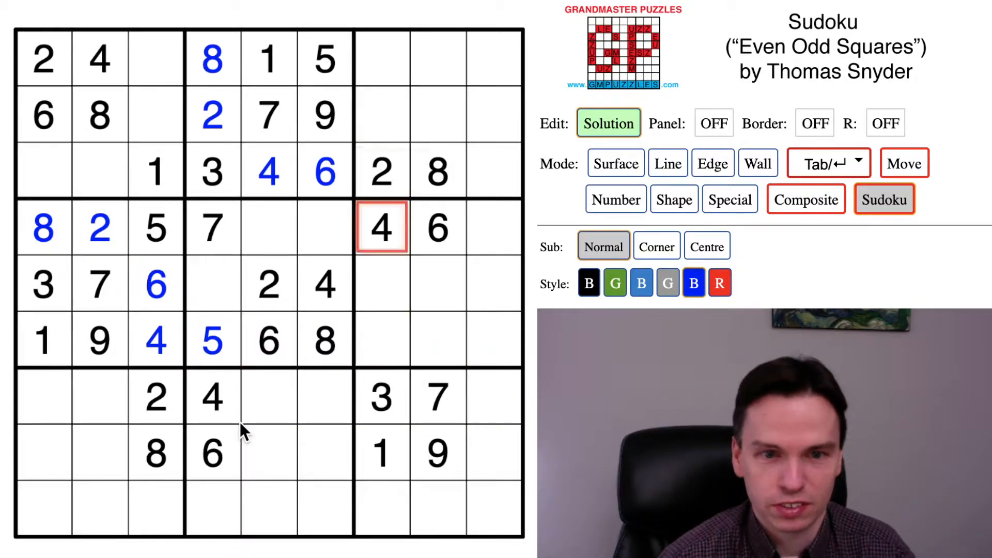
type("7")
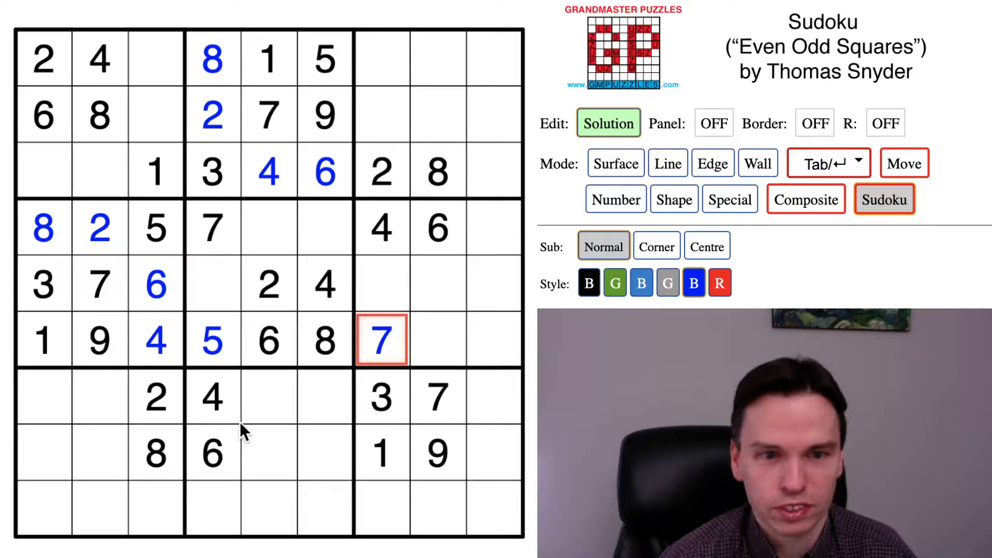
- Place a blue 1 in the bottom-middle and bottom-left boxes
left_click(325, 227)
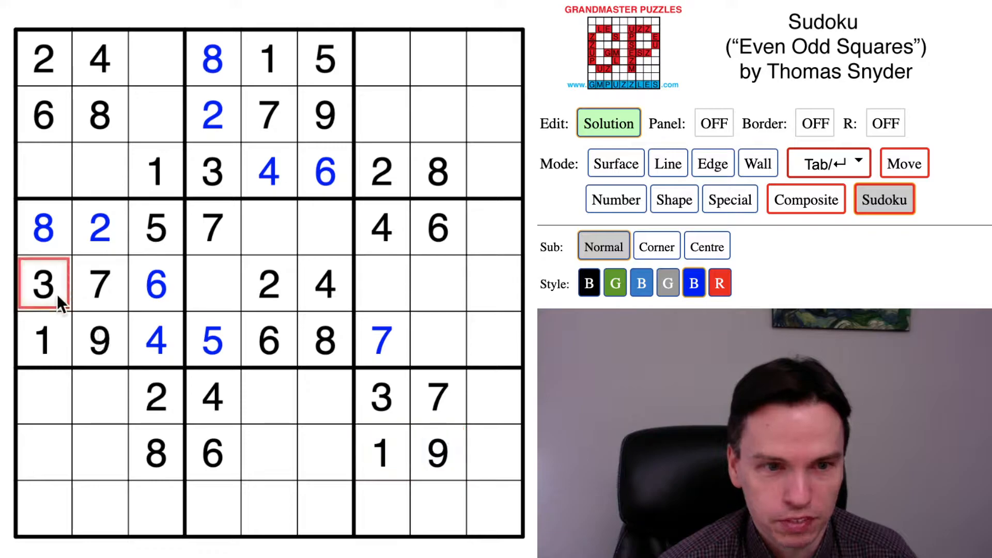
left_click(212, 228)
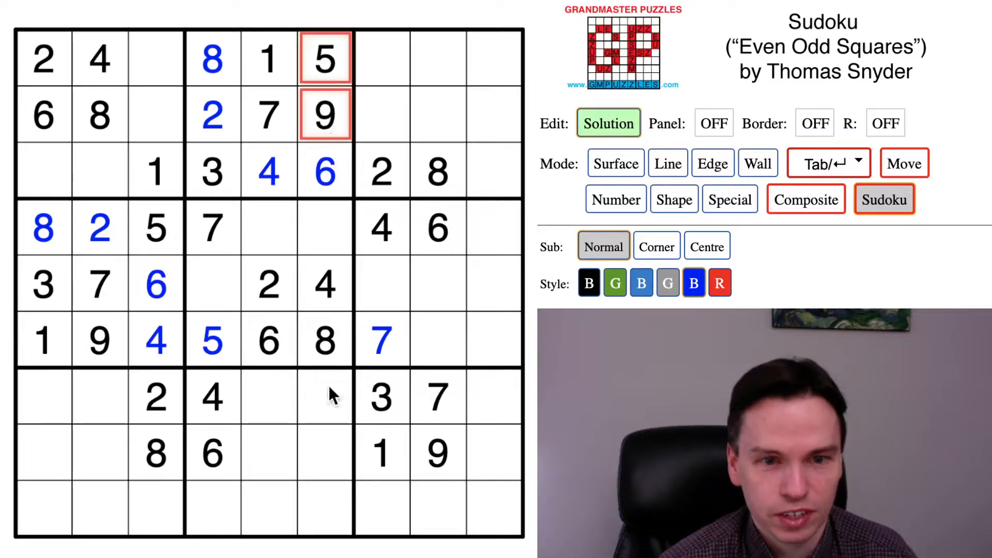
left_click(324, 397)
type("1")
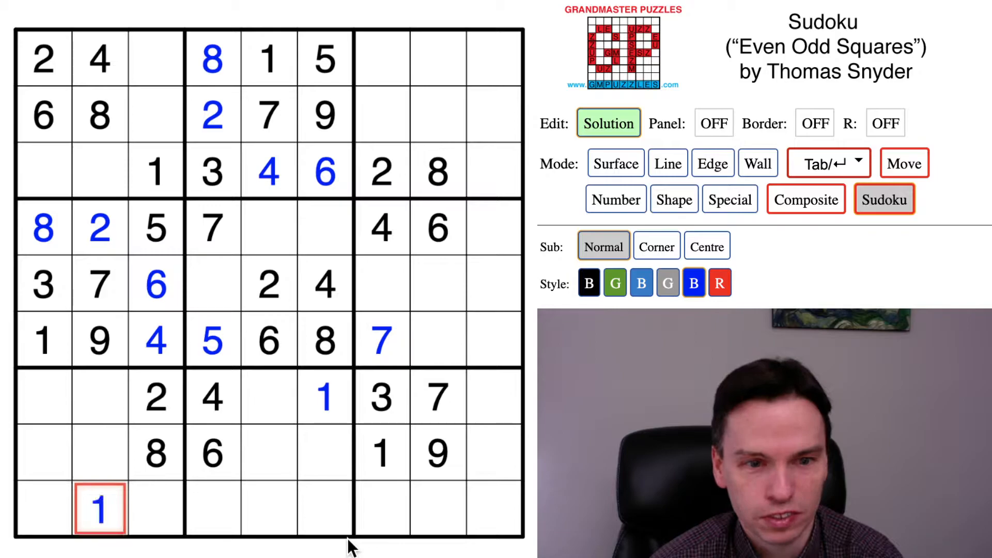
- Mark candidates 2 and 3 in row six's last two cells and place a 9 and 3
left_click(99, 171)
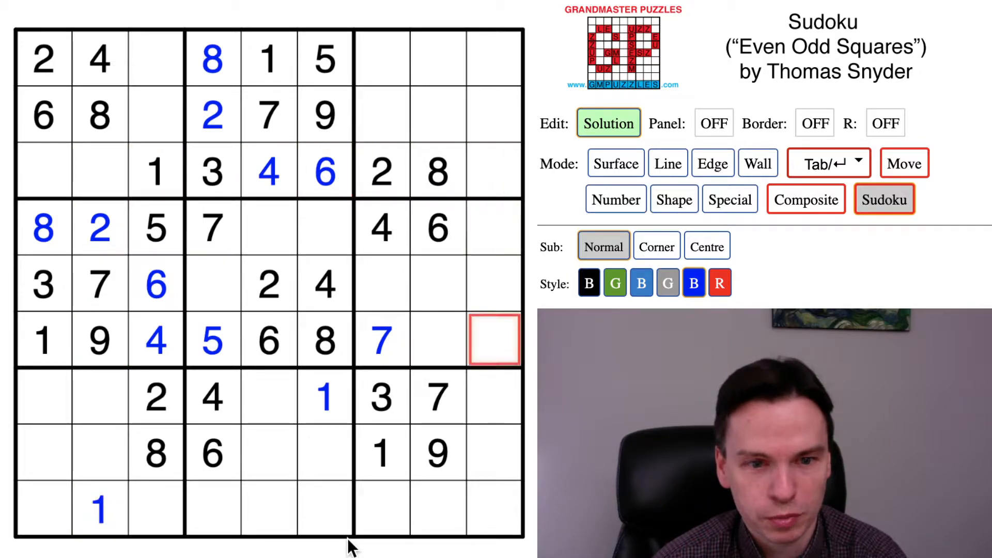
left_click(706, 246)
type("23")
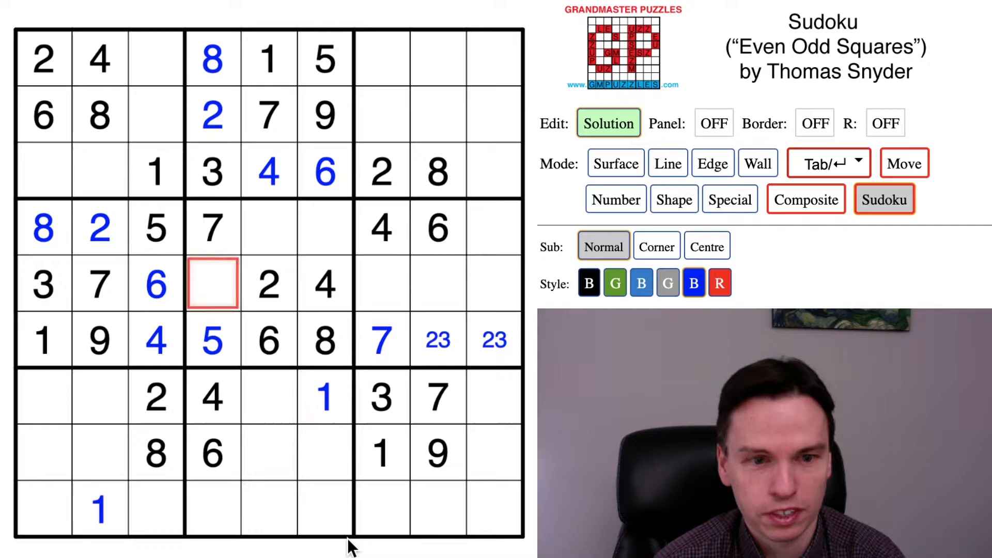
type("9")
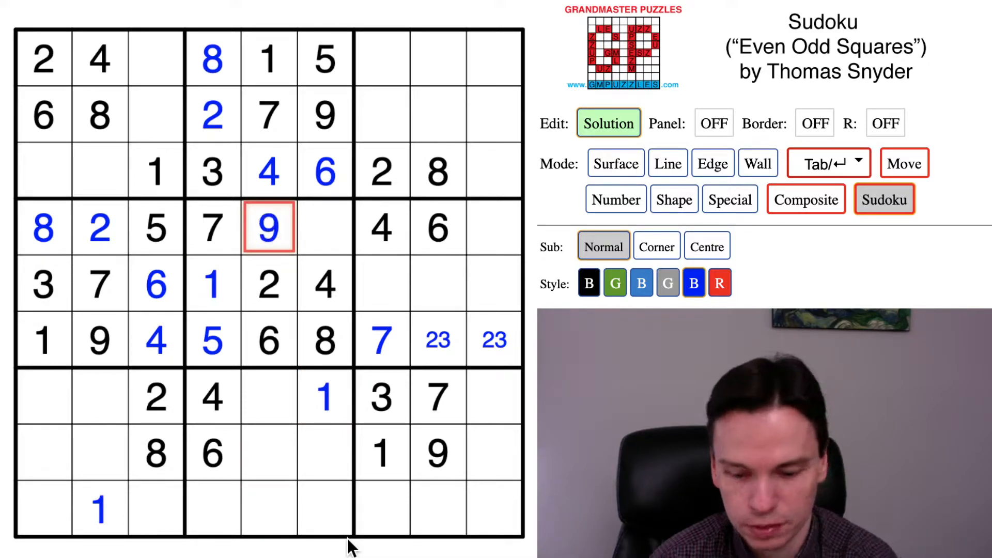
type("3")
left_click(494, 227)
type("1")
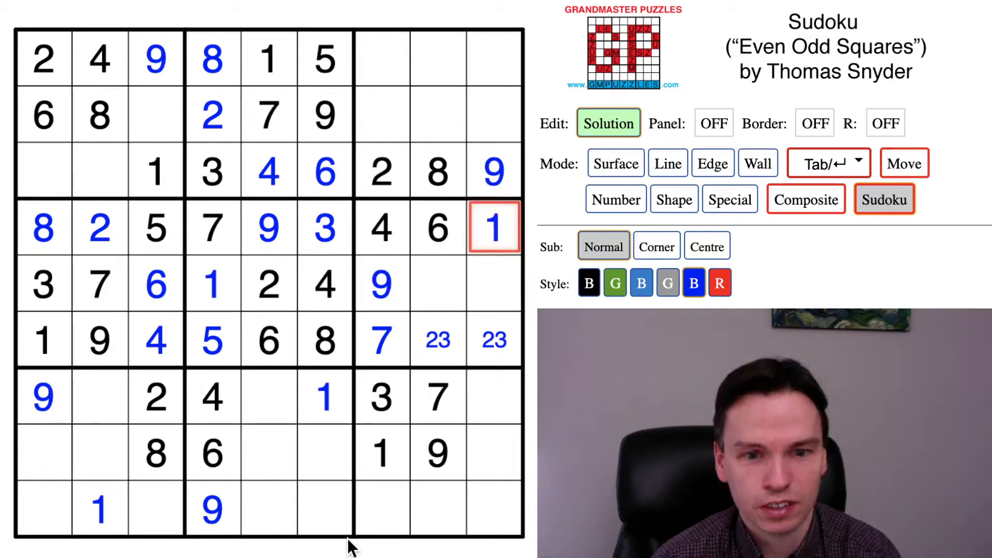
- Select cells in the top-right box for the remaining 1s and 9s
left_click(438, 115)
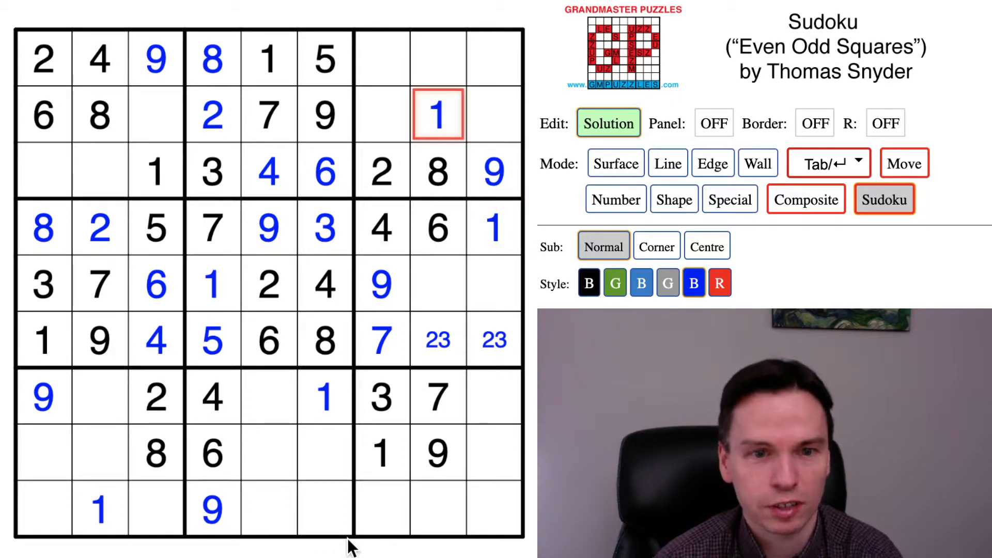
left_click(437, 56)
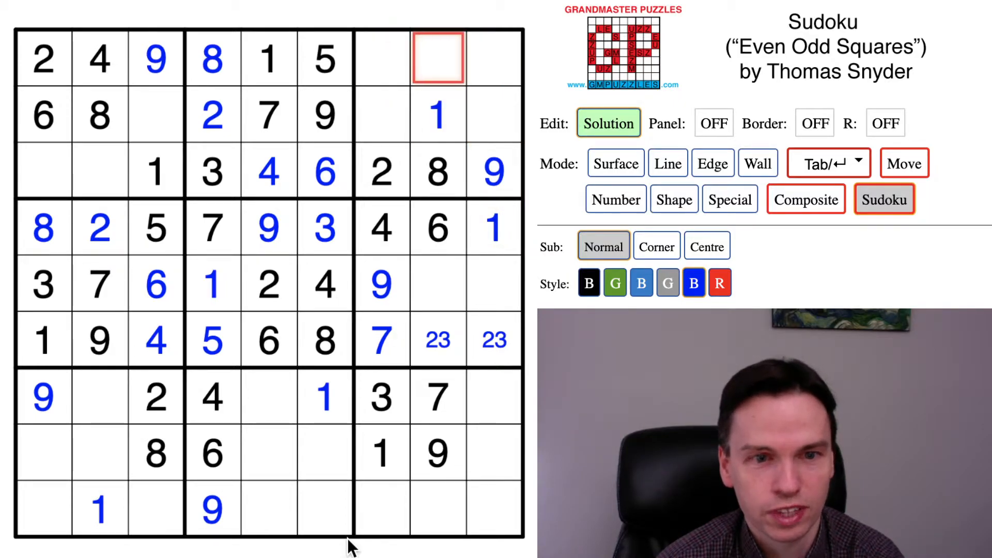
left_click(381, 58)
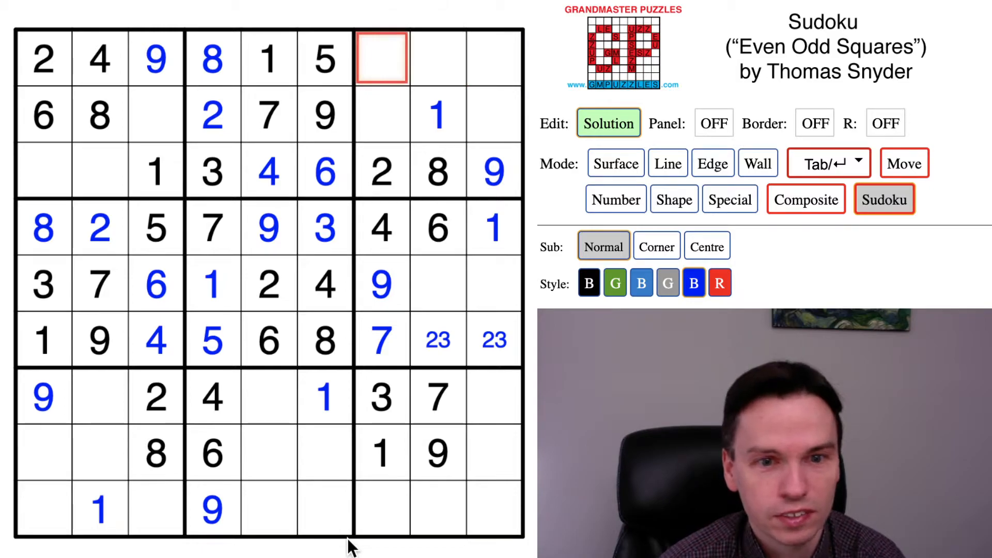
- Fill the remaining cells, including 7 and 4, and accept the Congratulations popup
type("7")
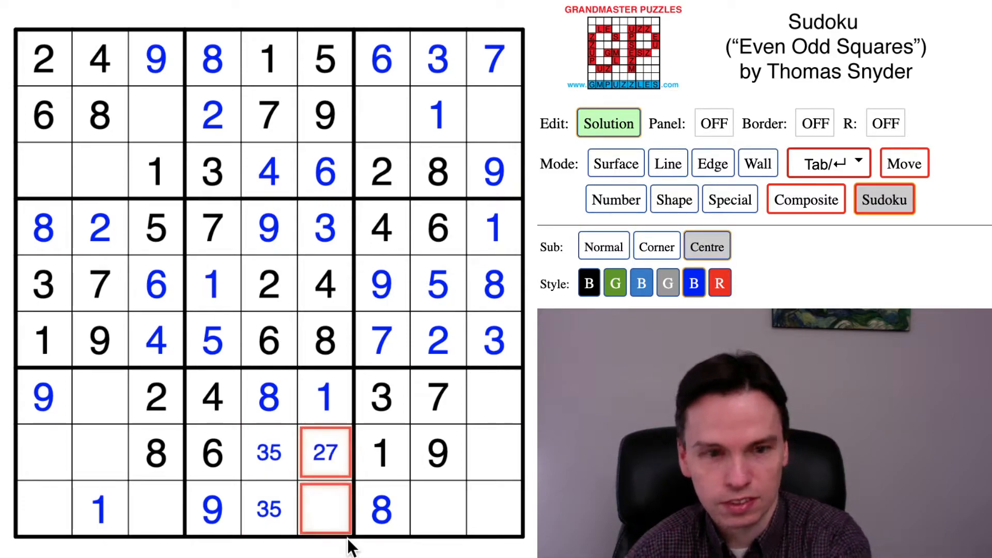
left_click(603, 246)
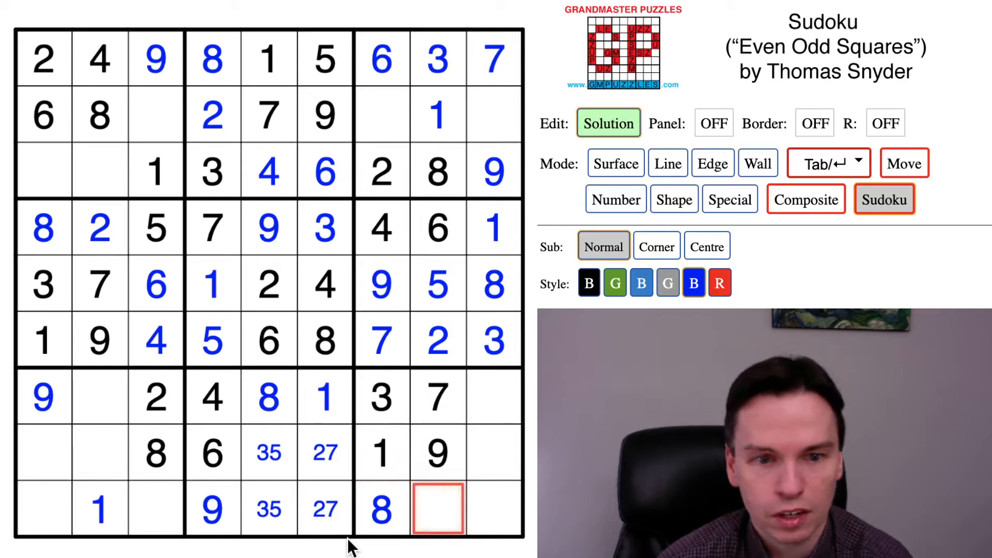
type("4")
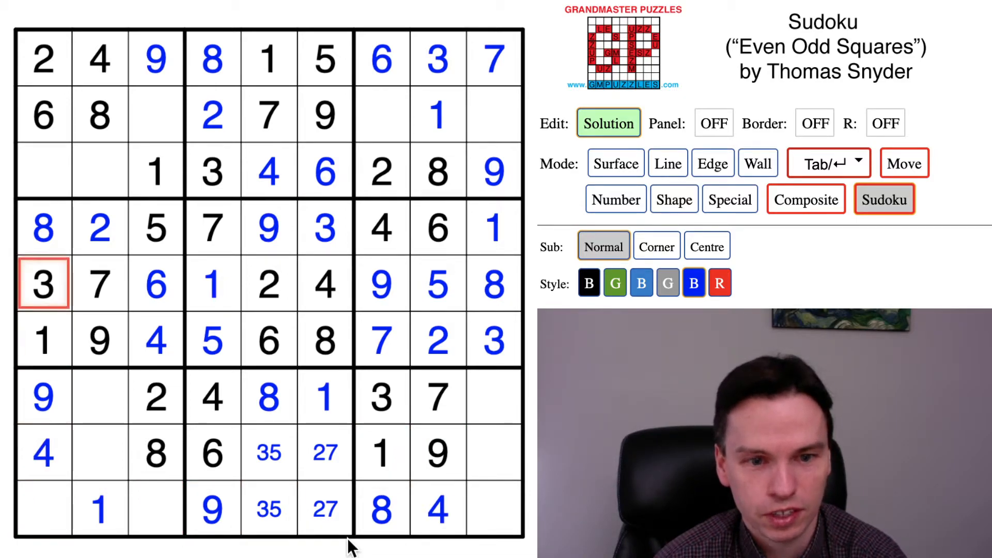
left_click(155, 115)
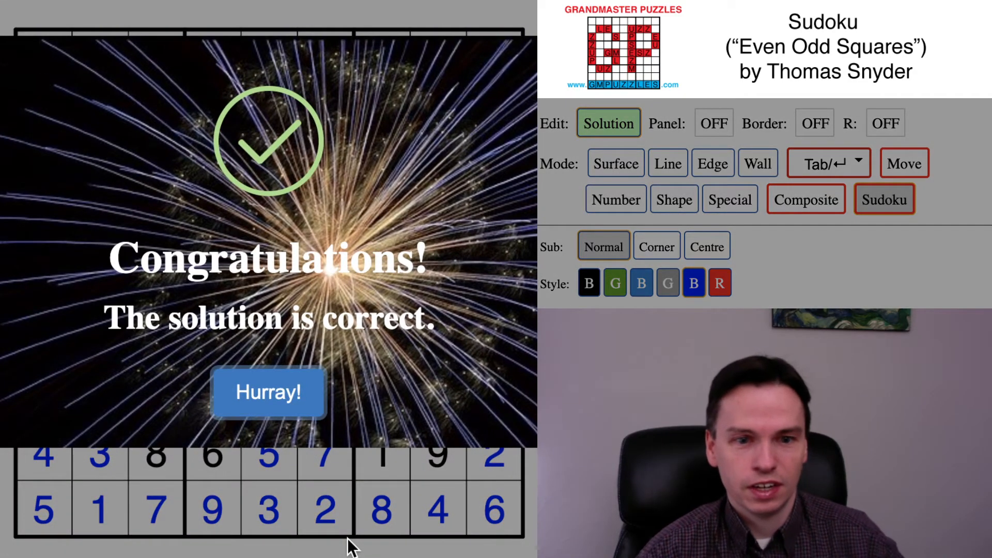
left_click(268, 392)
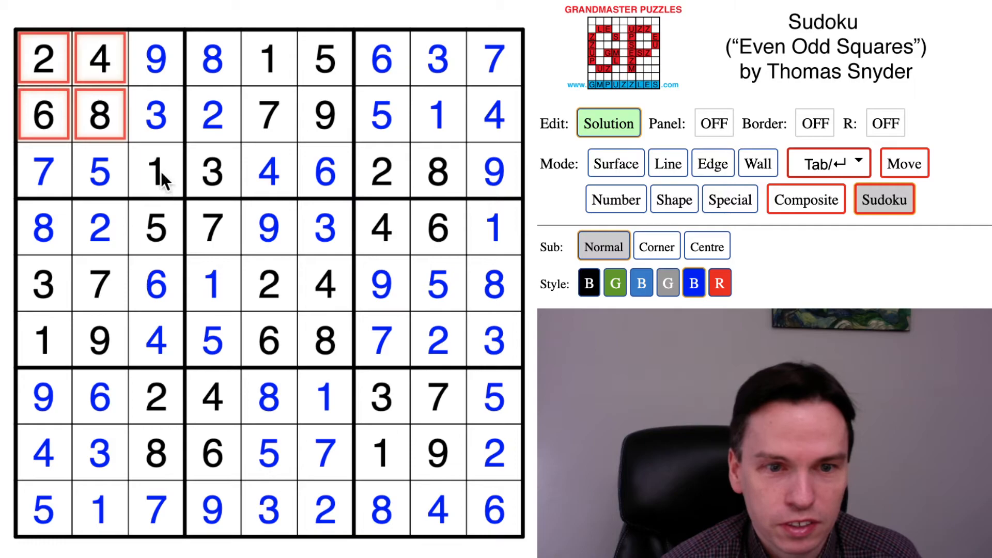
left_click(269, 284)
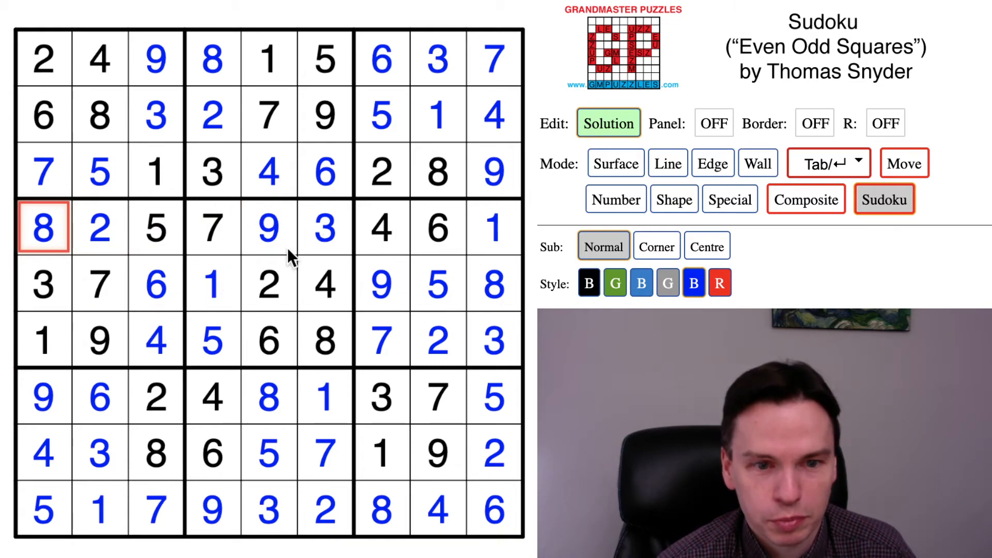
left_click(212, 340)
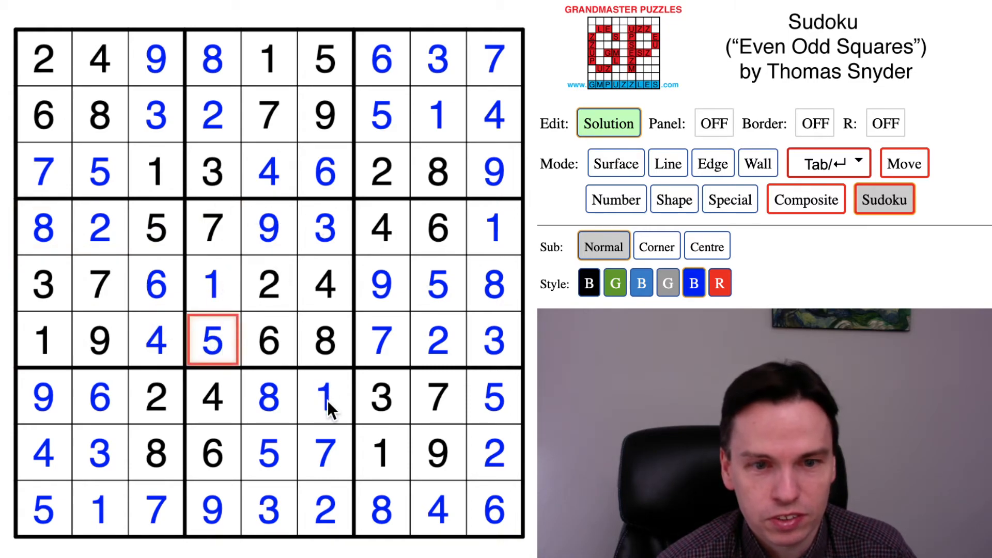
left_click(324, 396)
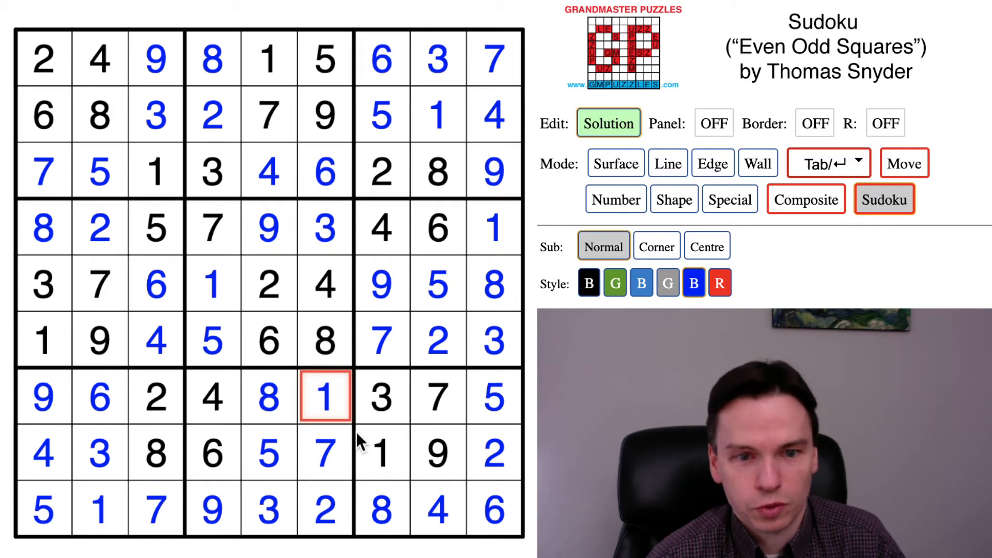
left_click(381, 339)
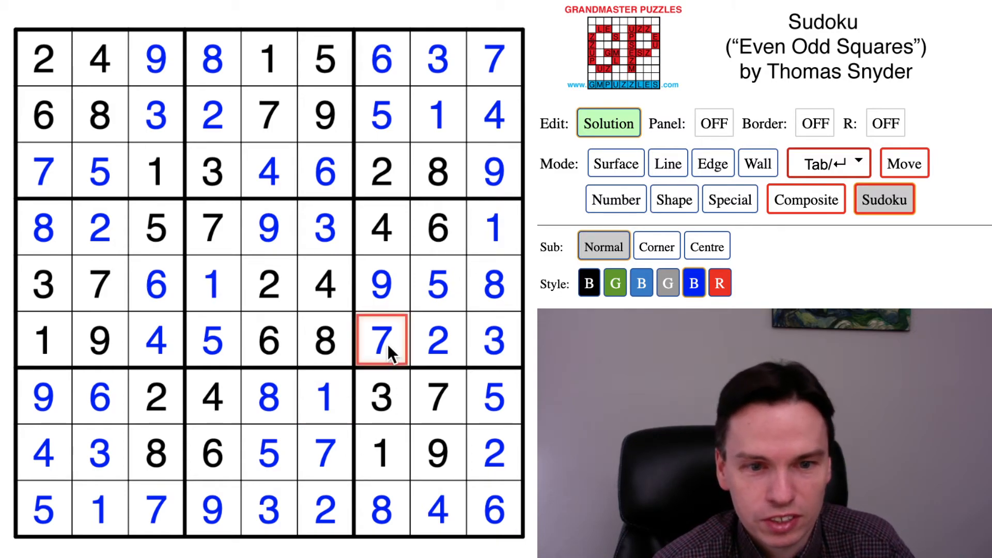